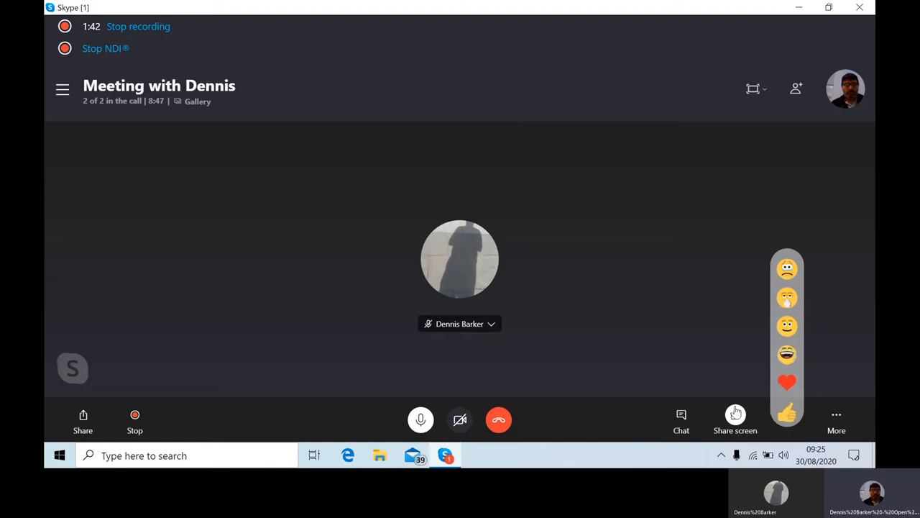
{"action": "left_click", "coordinate": [735, 421]}
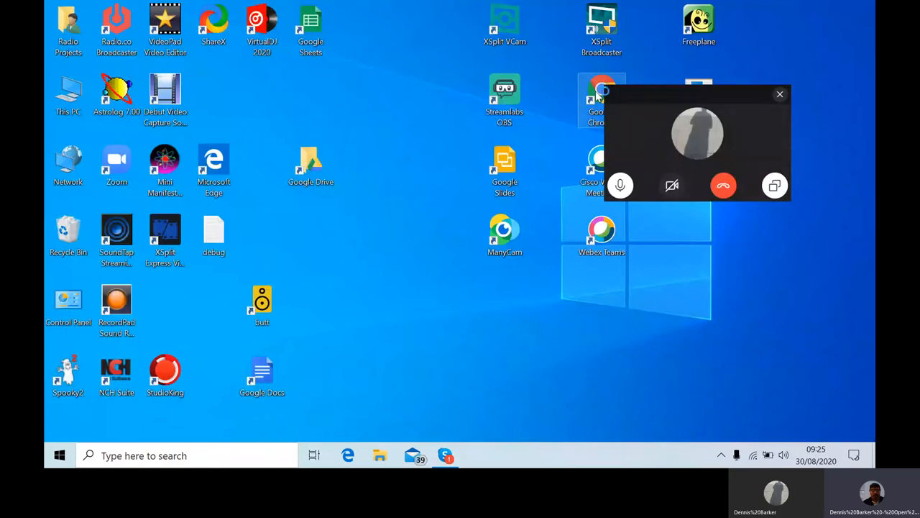
{"action": "mouse_move", "coordinate": [546, 198]}
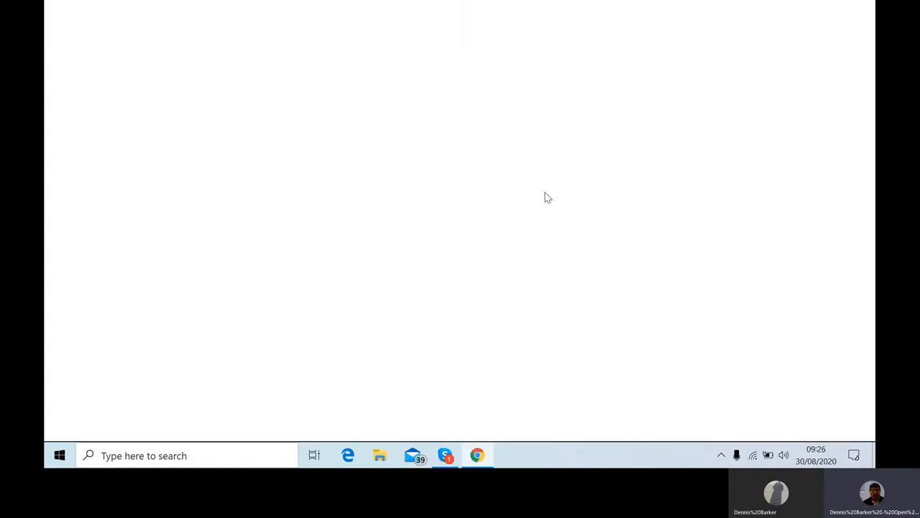
Launch Google Chrome from the desktop and go to youtube.com from the New Tab shortcuts
{"action": "left_click", "coordinate": [478, 455]}
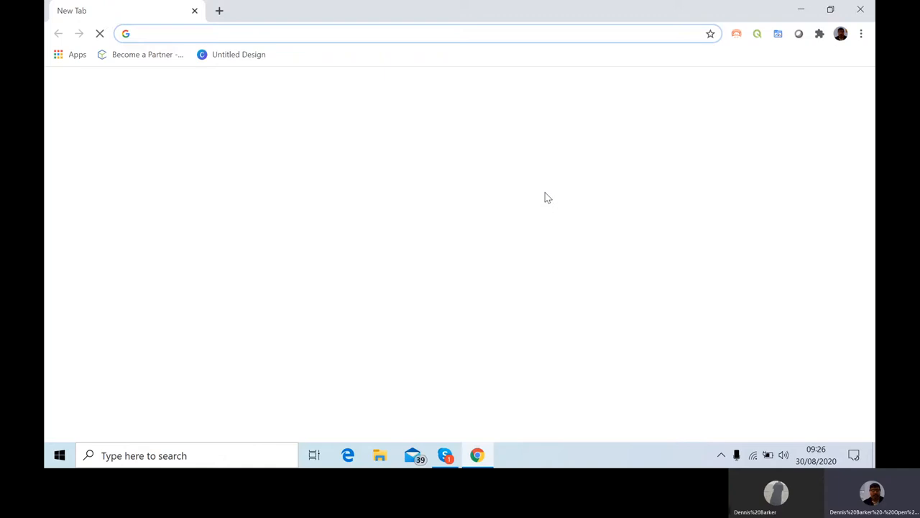
{"action": "left_click", "coordinate": [287, 33]}
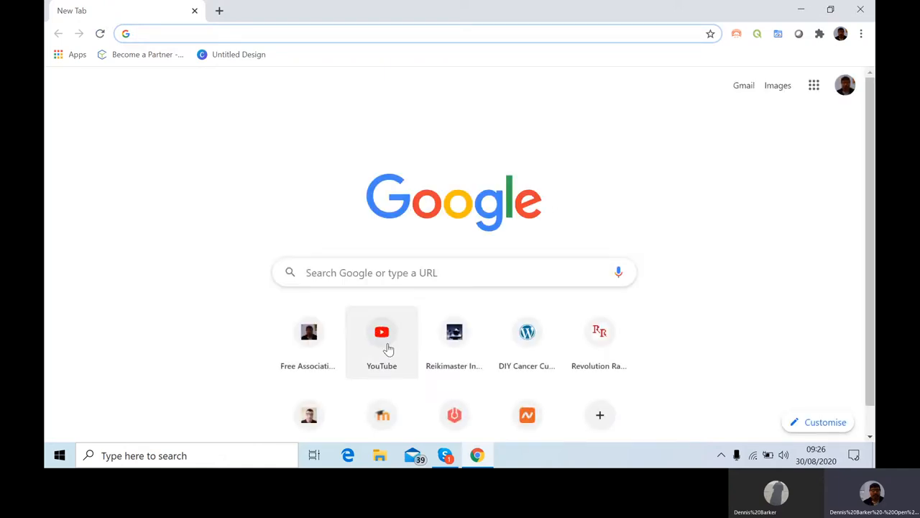
{"action": "left_click", "coordinate": [382, 331]}
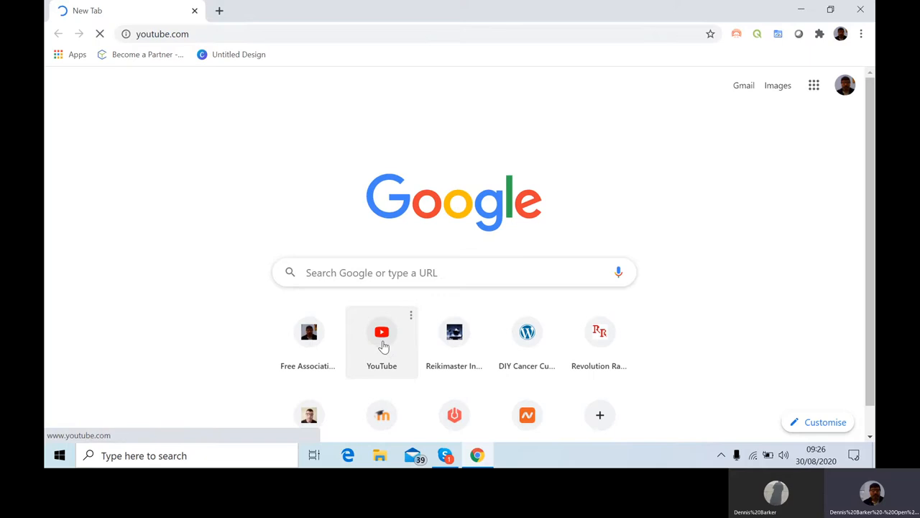
Let the YouTube home feed of recommended videos finish loading
{"action": "left_click", "coordinate": [382, 331]}
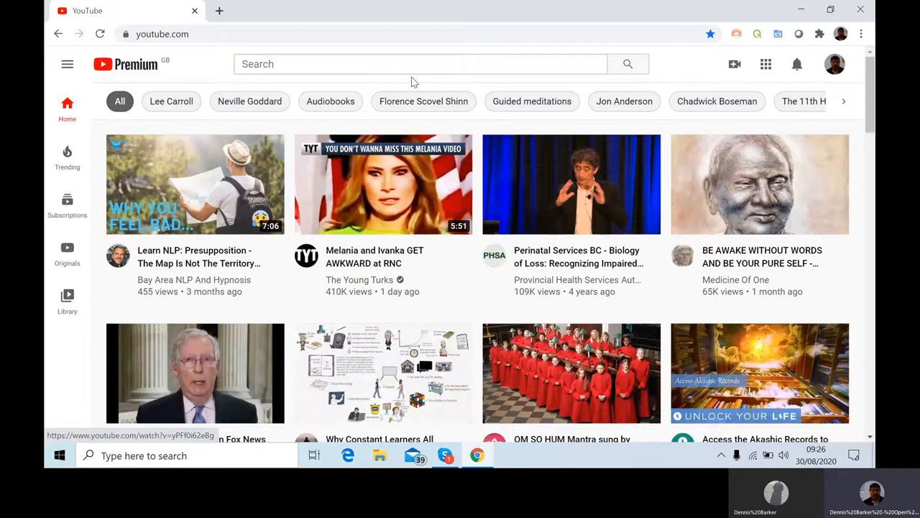
{"action": "mouse_move", "coordinate": [424, 101]}
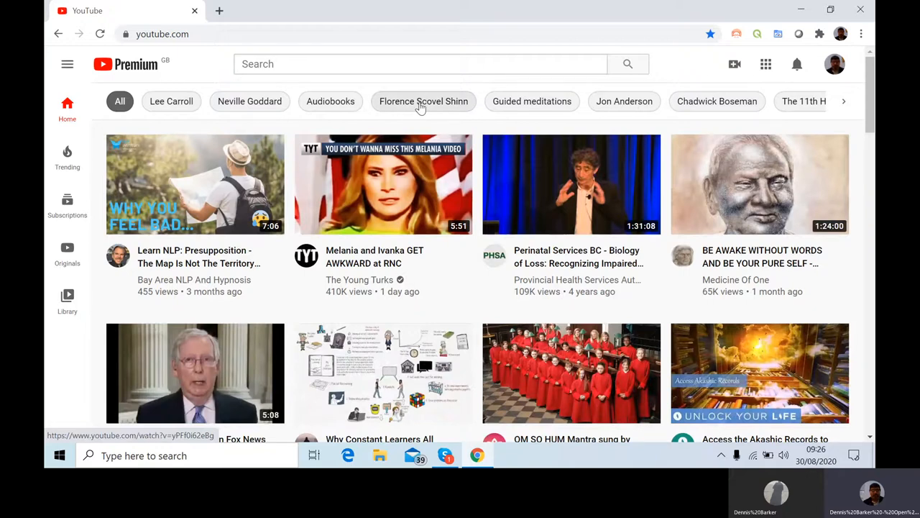
Filter the feed to Florence Scovel Shinn videos and play 'The Law Of Non Resistance'
{"action": "left_click", "coordinate": [423, 100]}
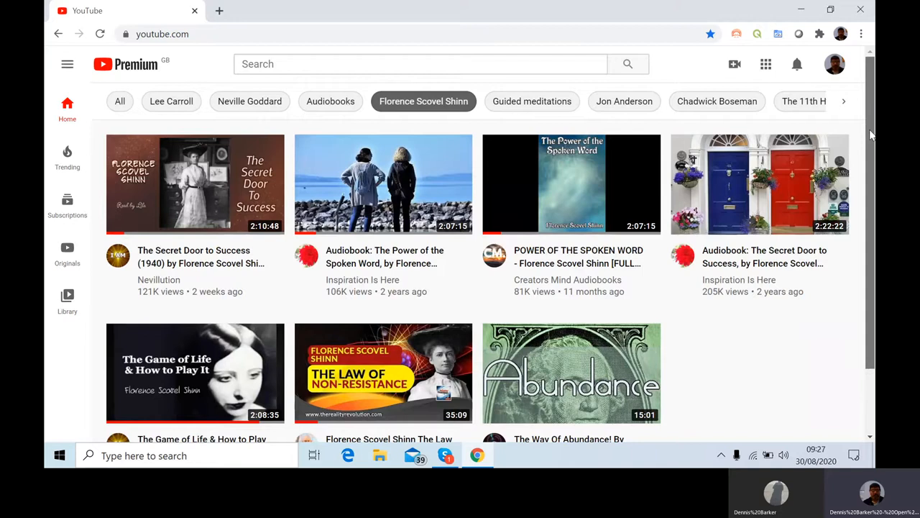
{"action": "scroll", "scroll_direction": "down", "scroll_amount": 3}
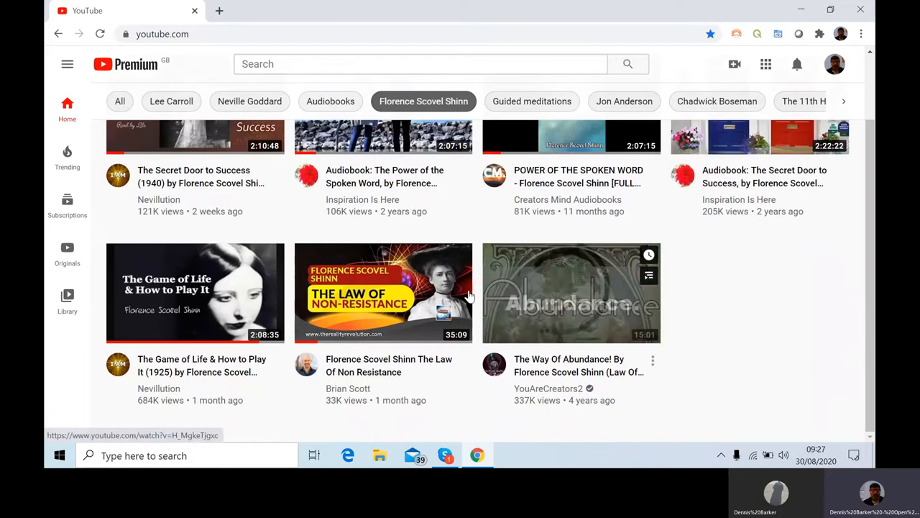
{"action": "left_click", "coordinate": [572, 292]}
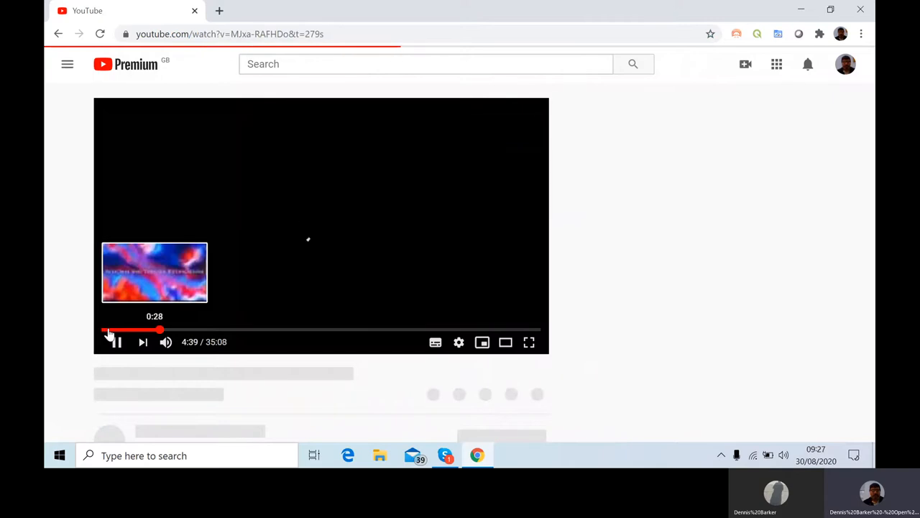
Seek within The Law Of Non Resistance video and let it play on the shared screen
{"action": "left_click", "coordinate": [108, 330]}
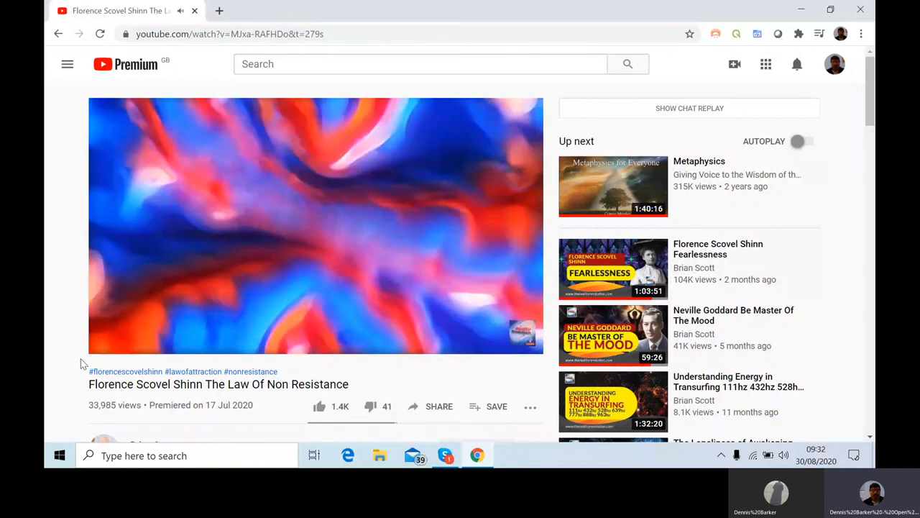
{"action": "mouse_move", "coordinate": [79, 319]}
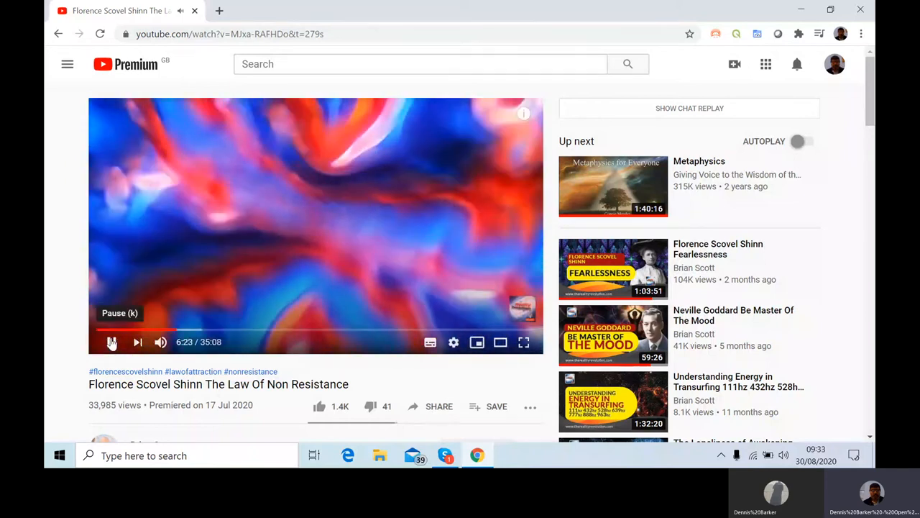
Pause The Law Of Non Resistance video at 6:24 of 35:08 for discussion
{"action": "left_click", "coordinate": [112, 342]}
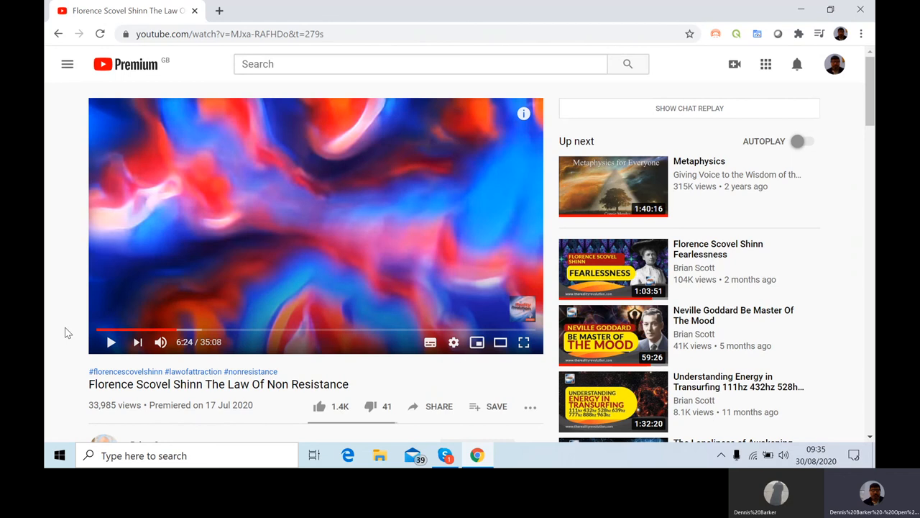
{"action": "mouse_move", "coordinate": [161, 416]}
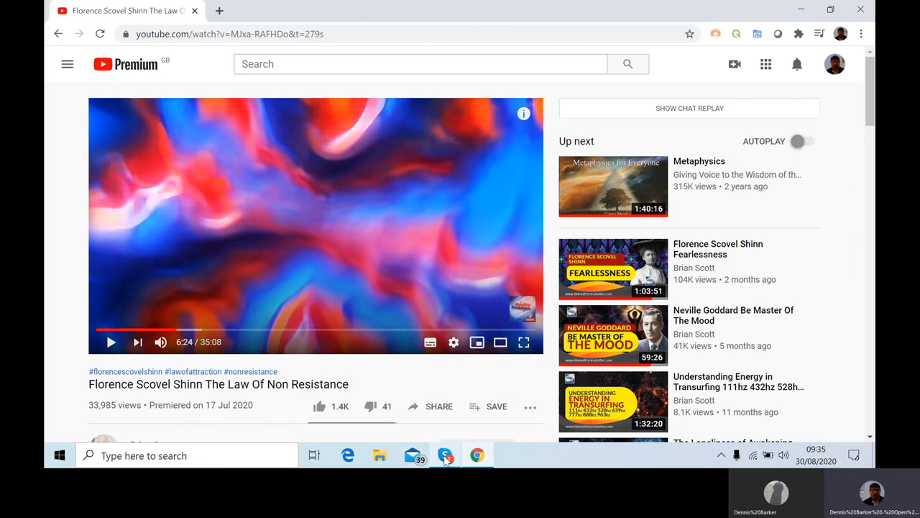
{"action": "left_click", "coordinate": [445, 455]}
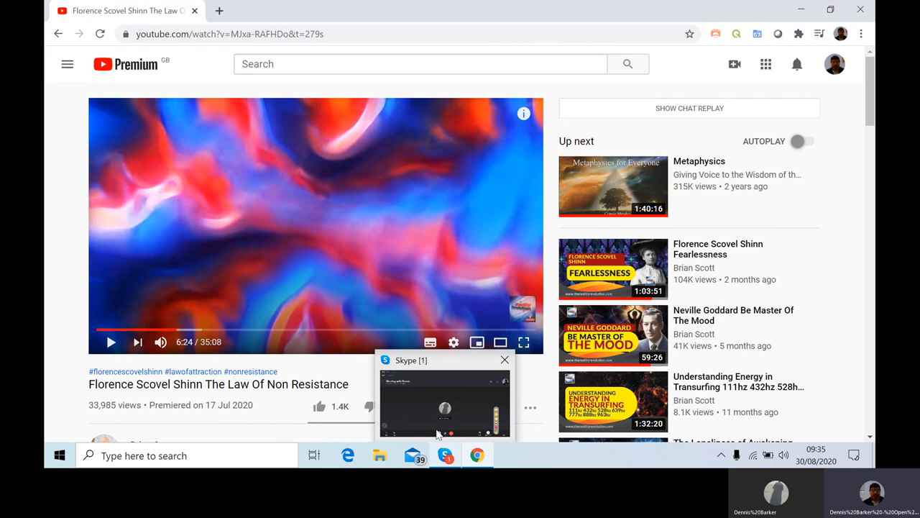
{"action": "mouse_move", "coordinate": [419, 401]}
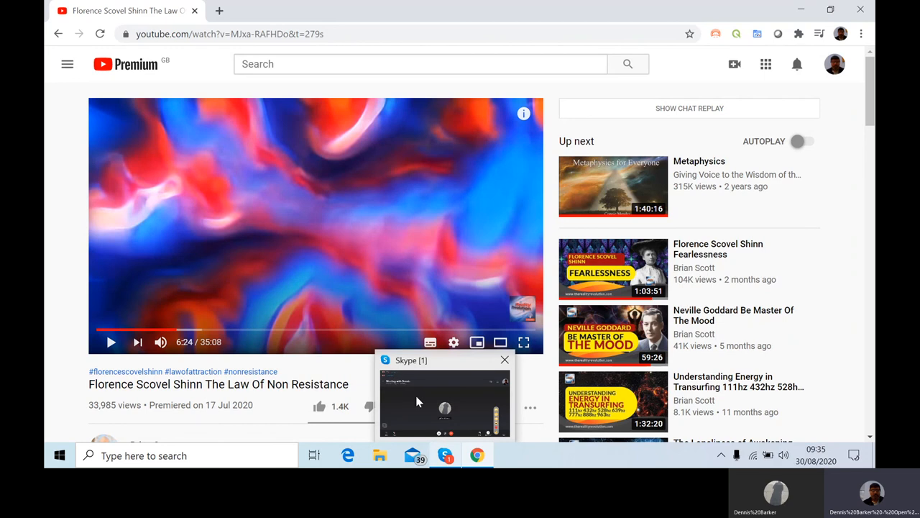